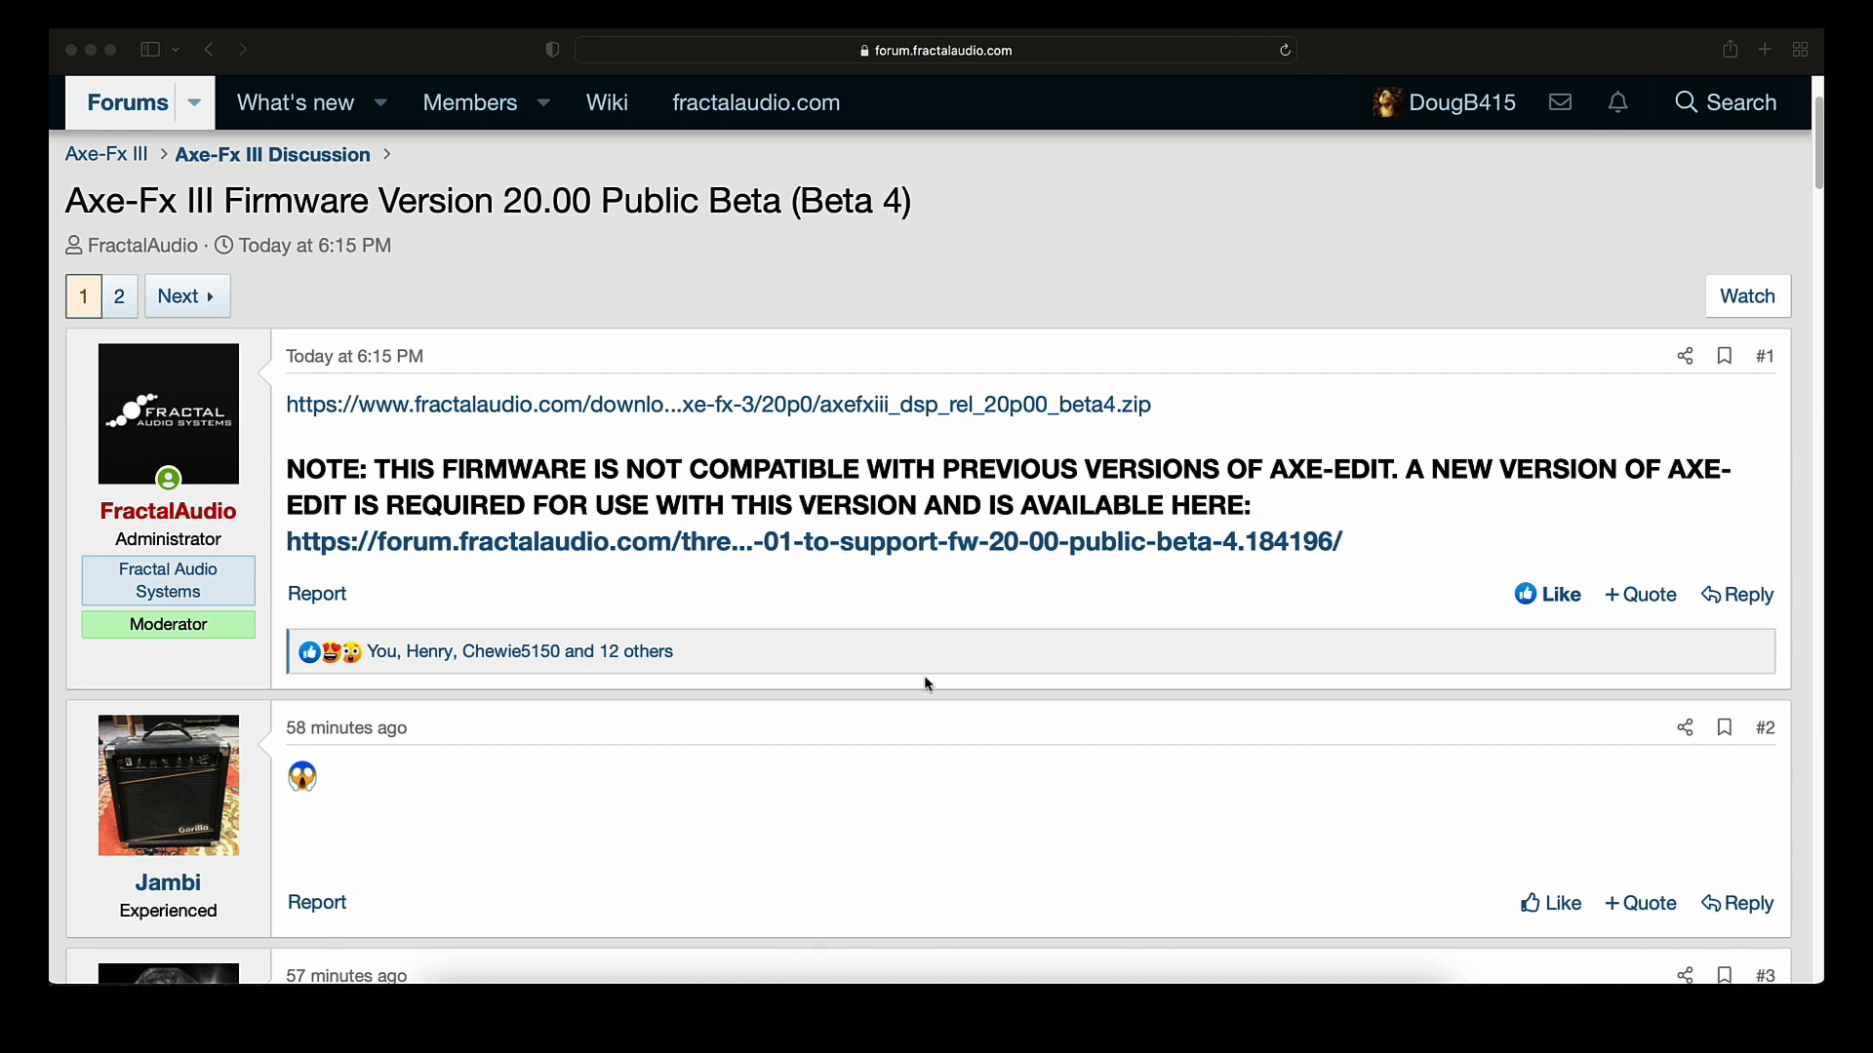
pyautogui.moveTo(378, 482)
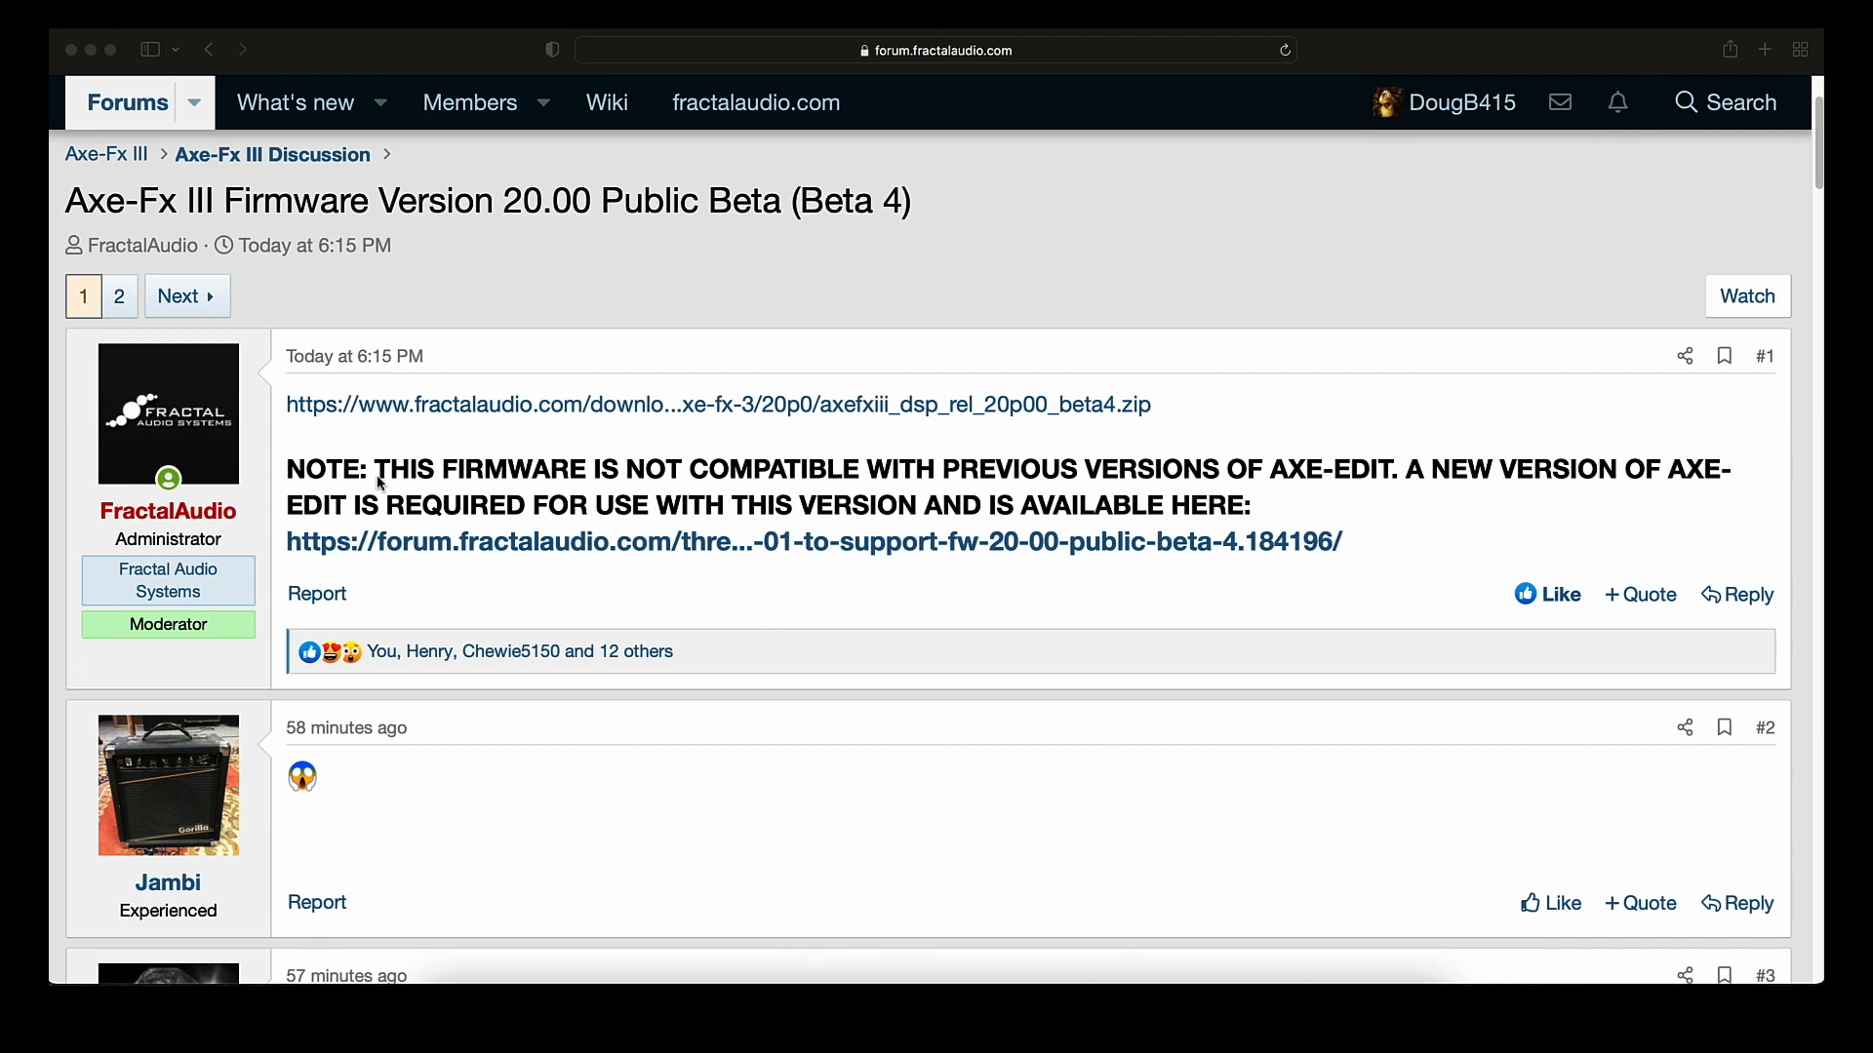
pyautogui.moveTo(1431, 501)
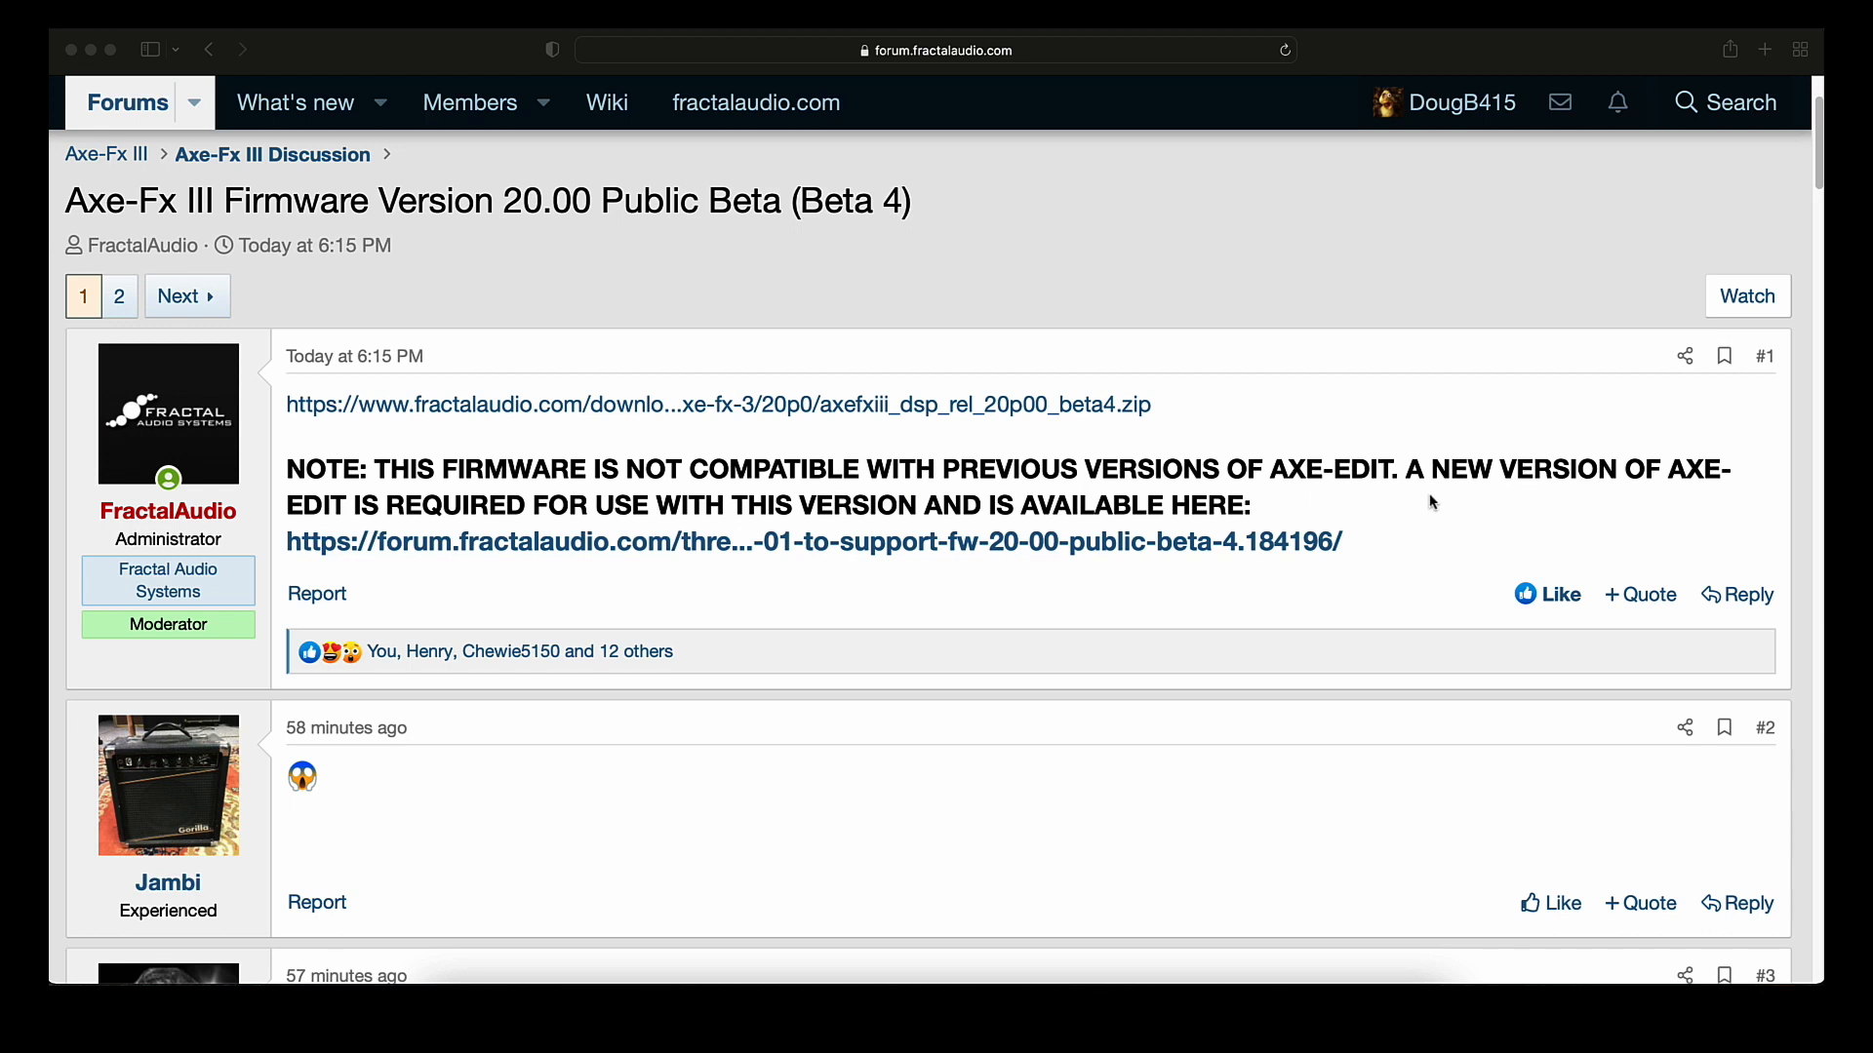
pyautogui.moveTo(368, 525)
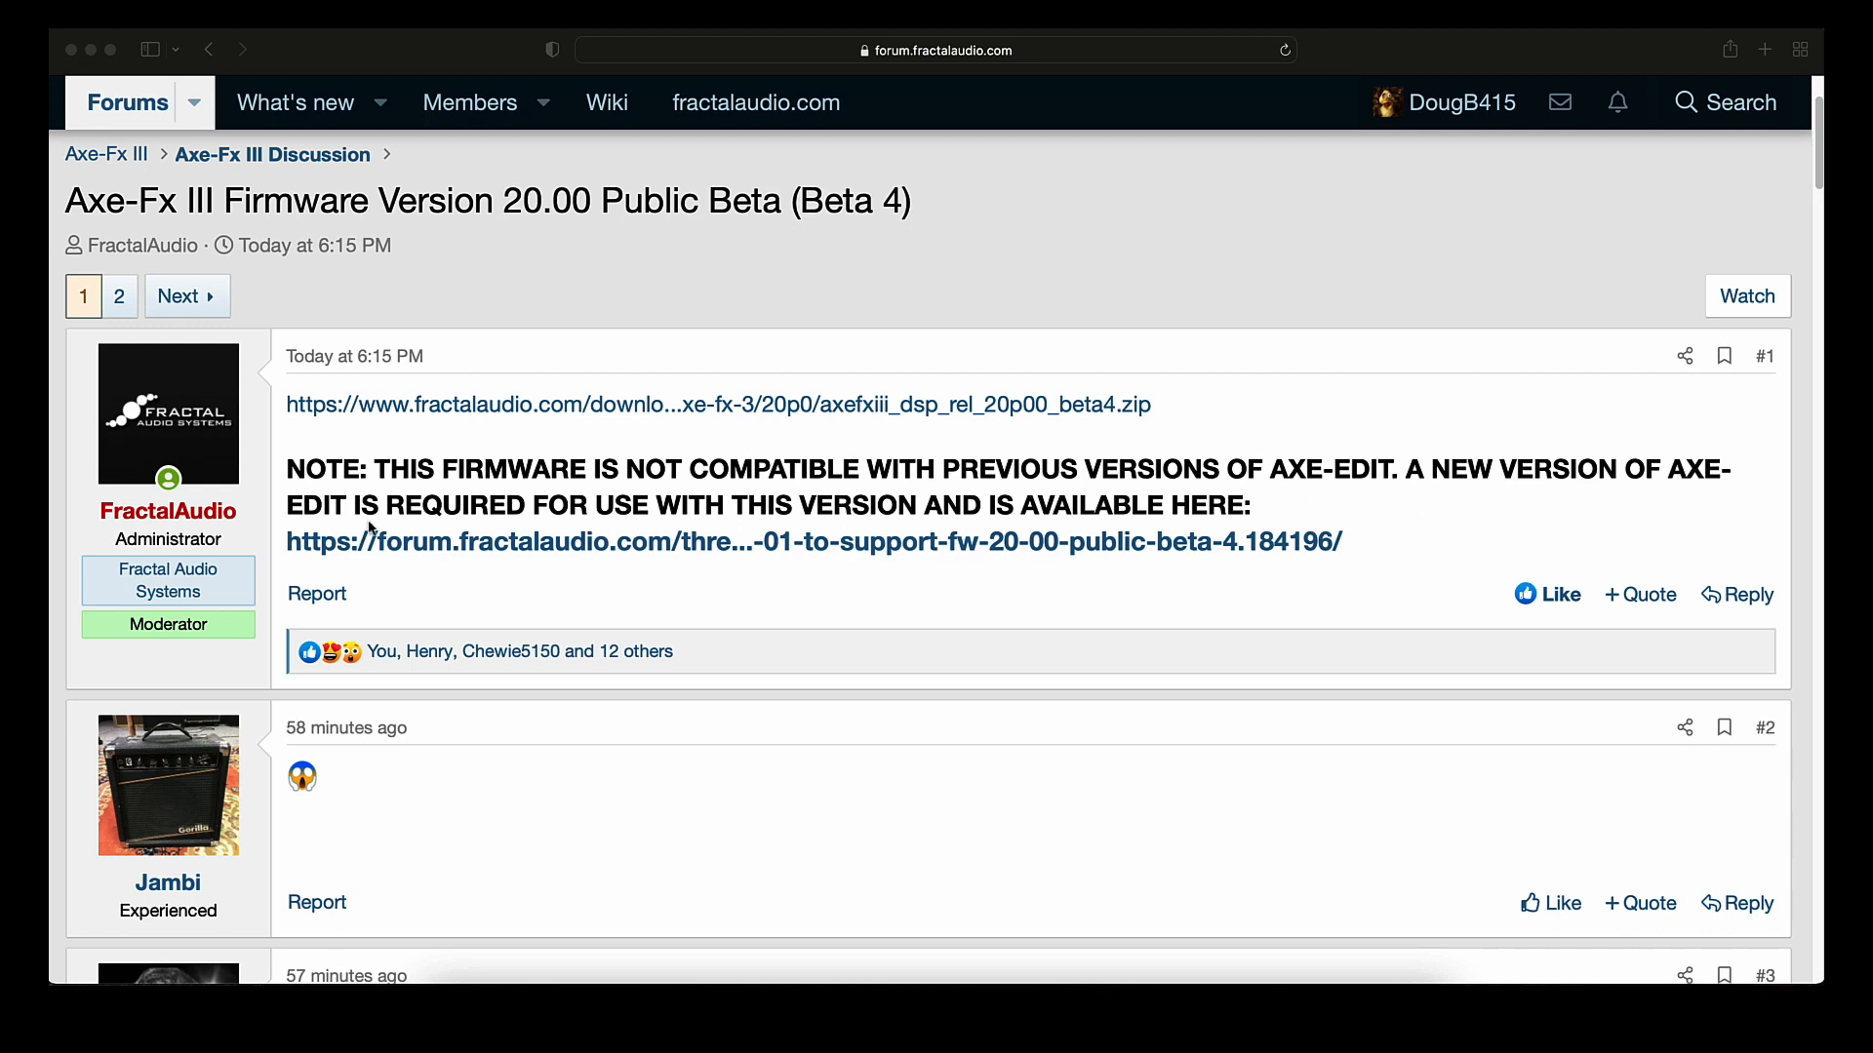
pyautogui.moveTo(836, 558)
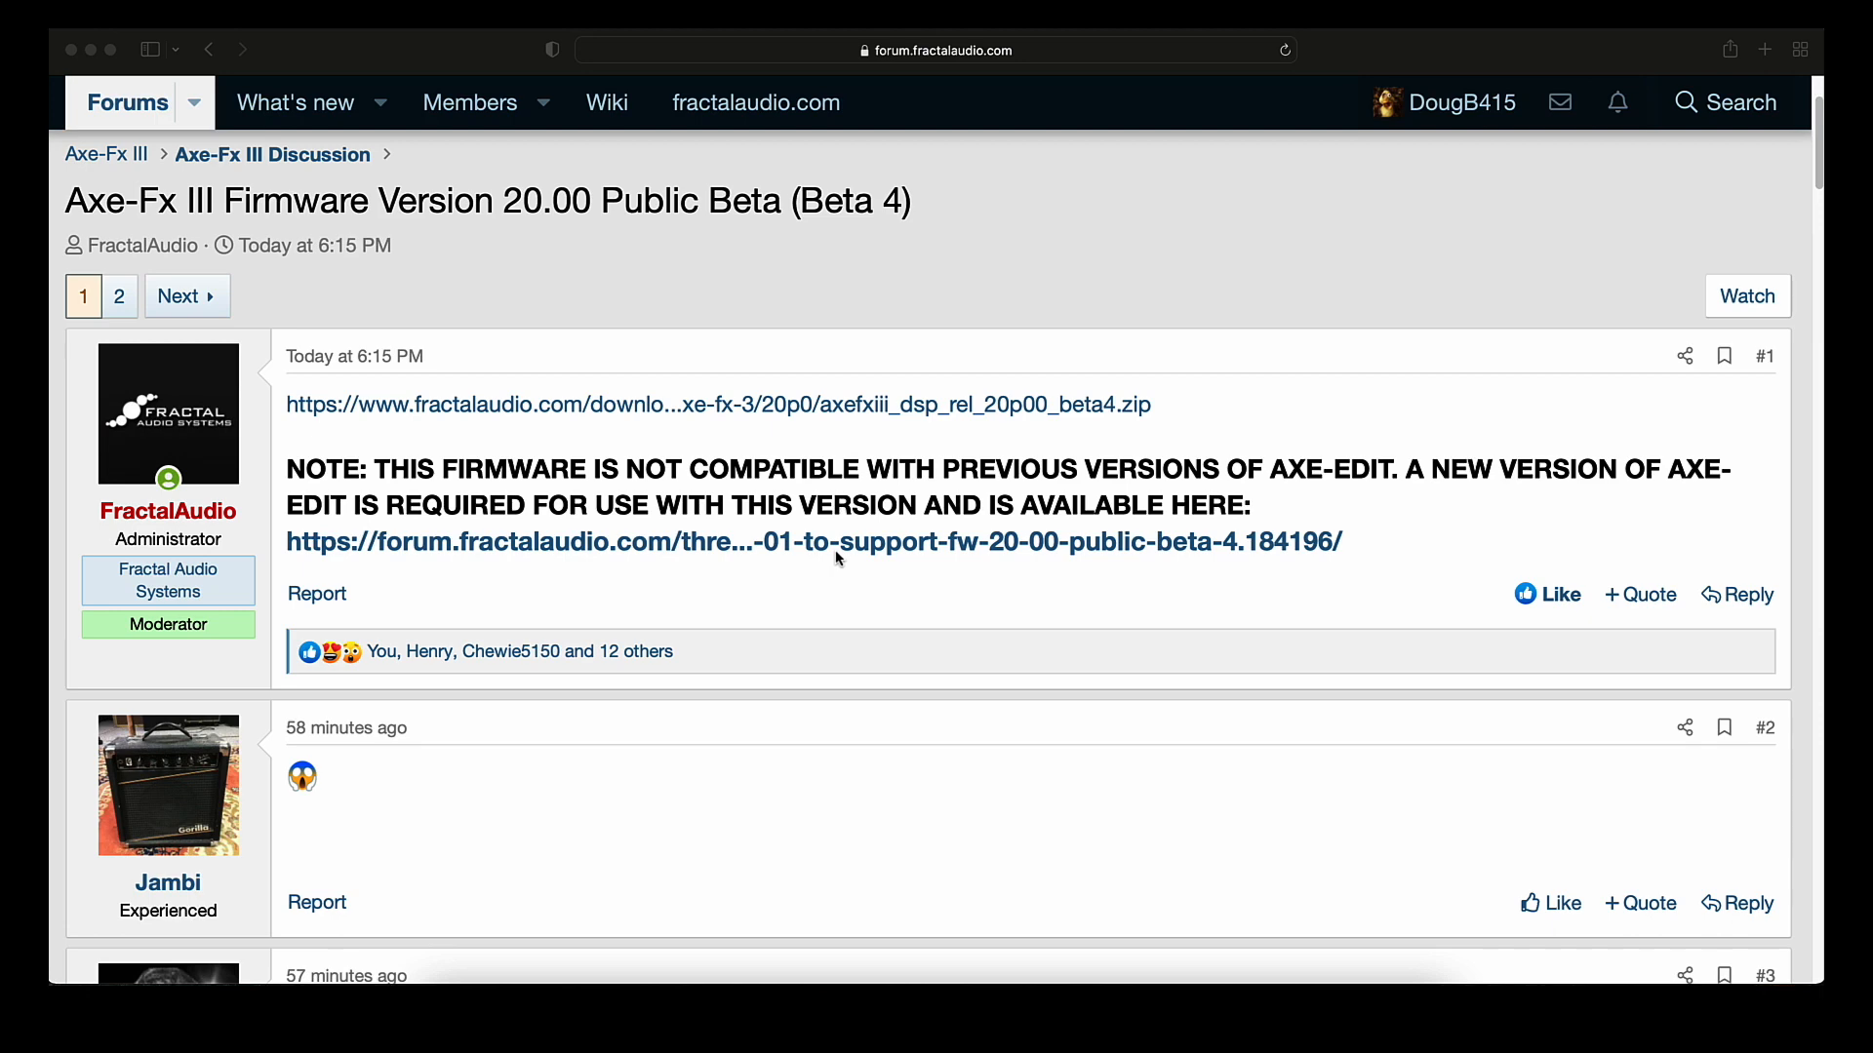
pyautogui.scroll(-3)
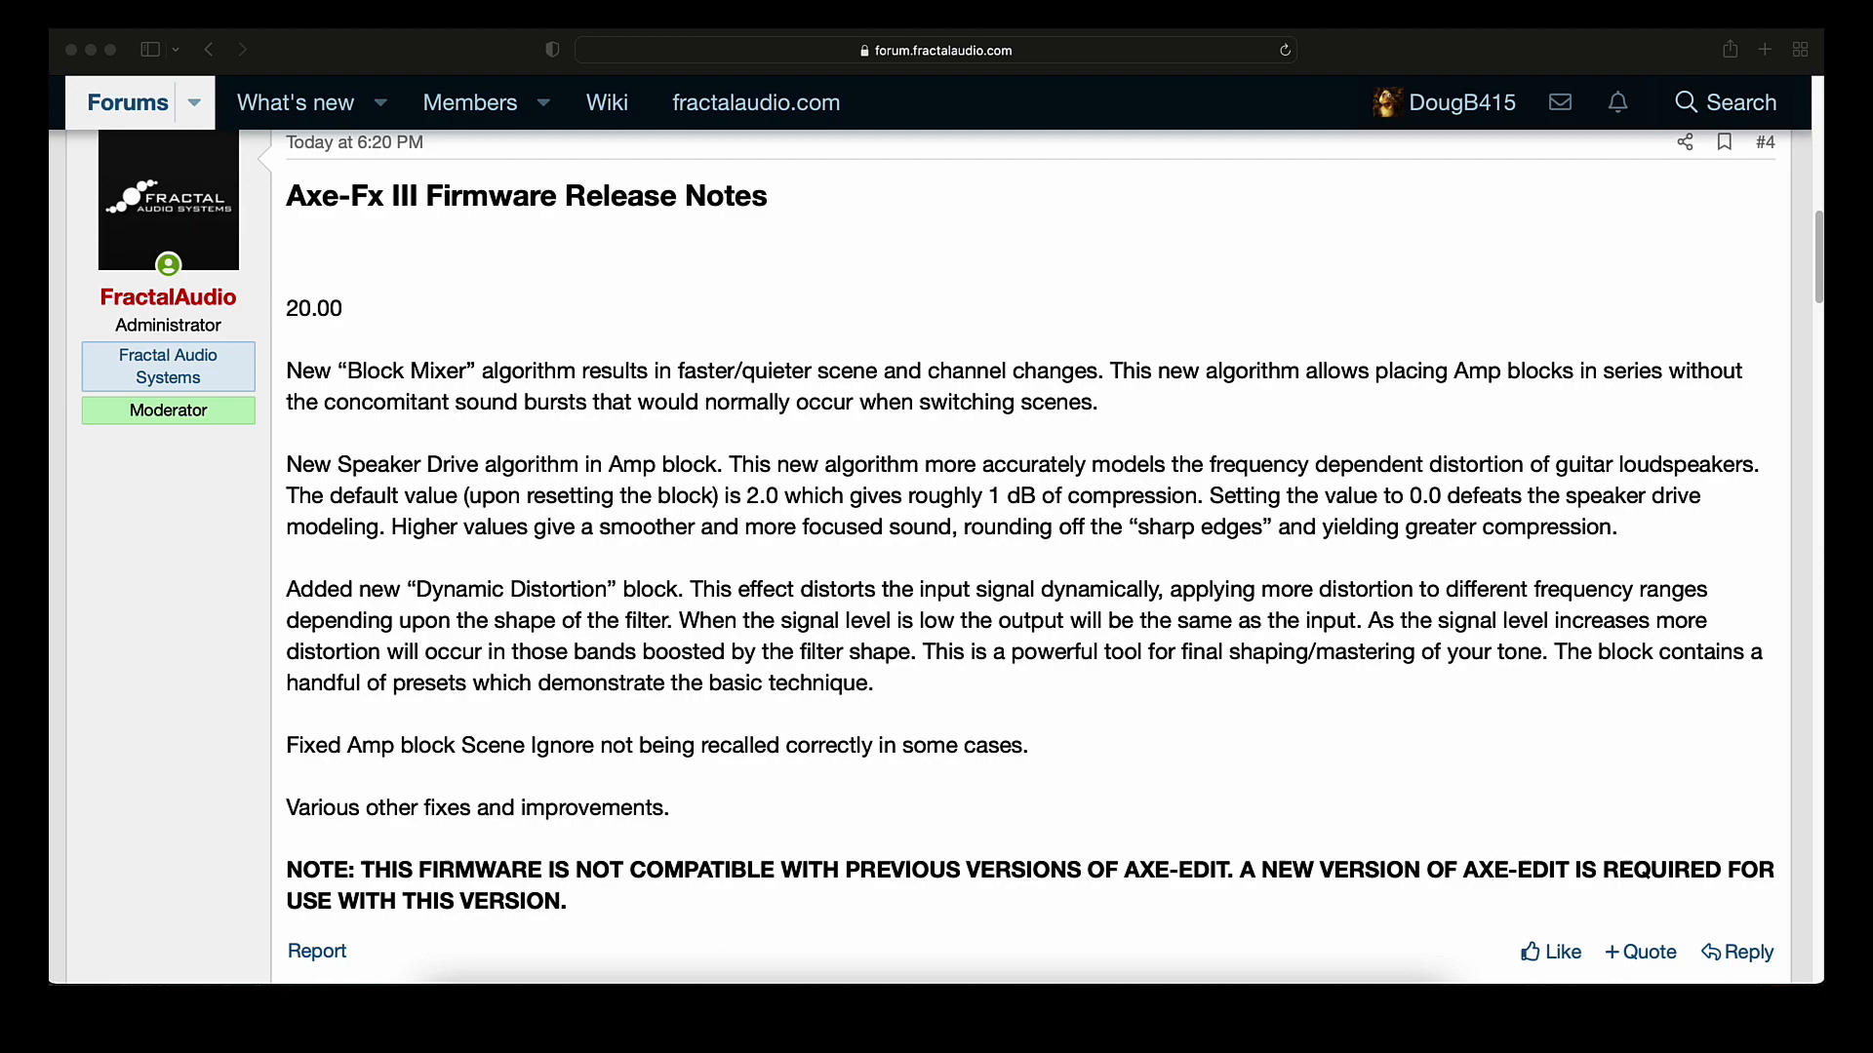
pyautogui.scroll(3)
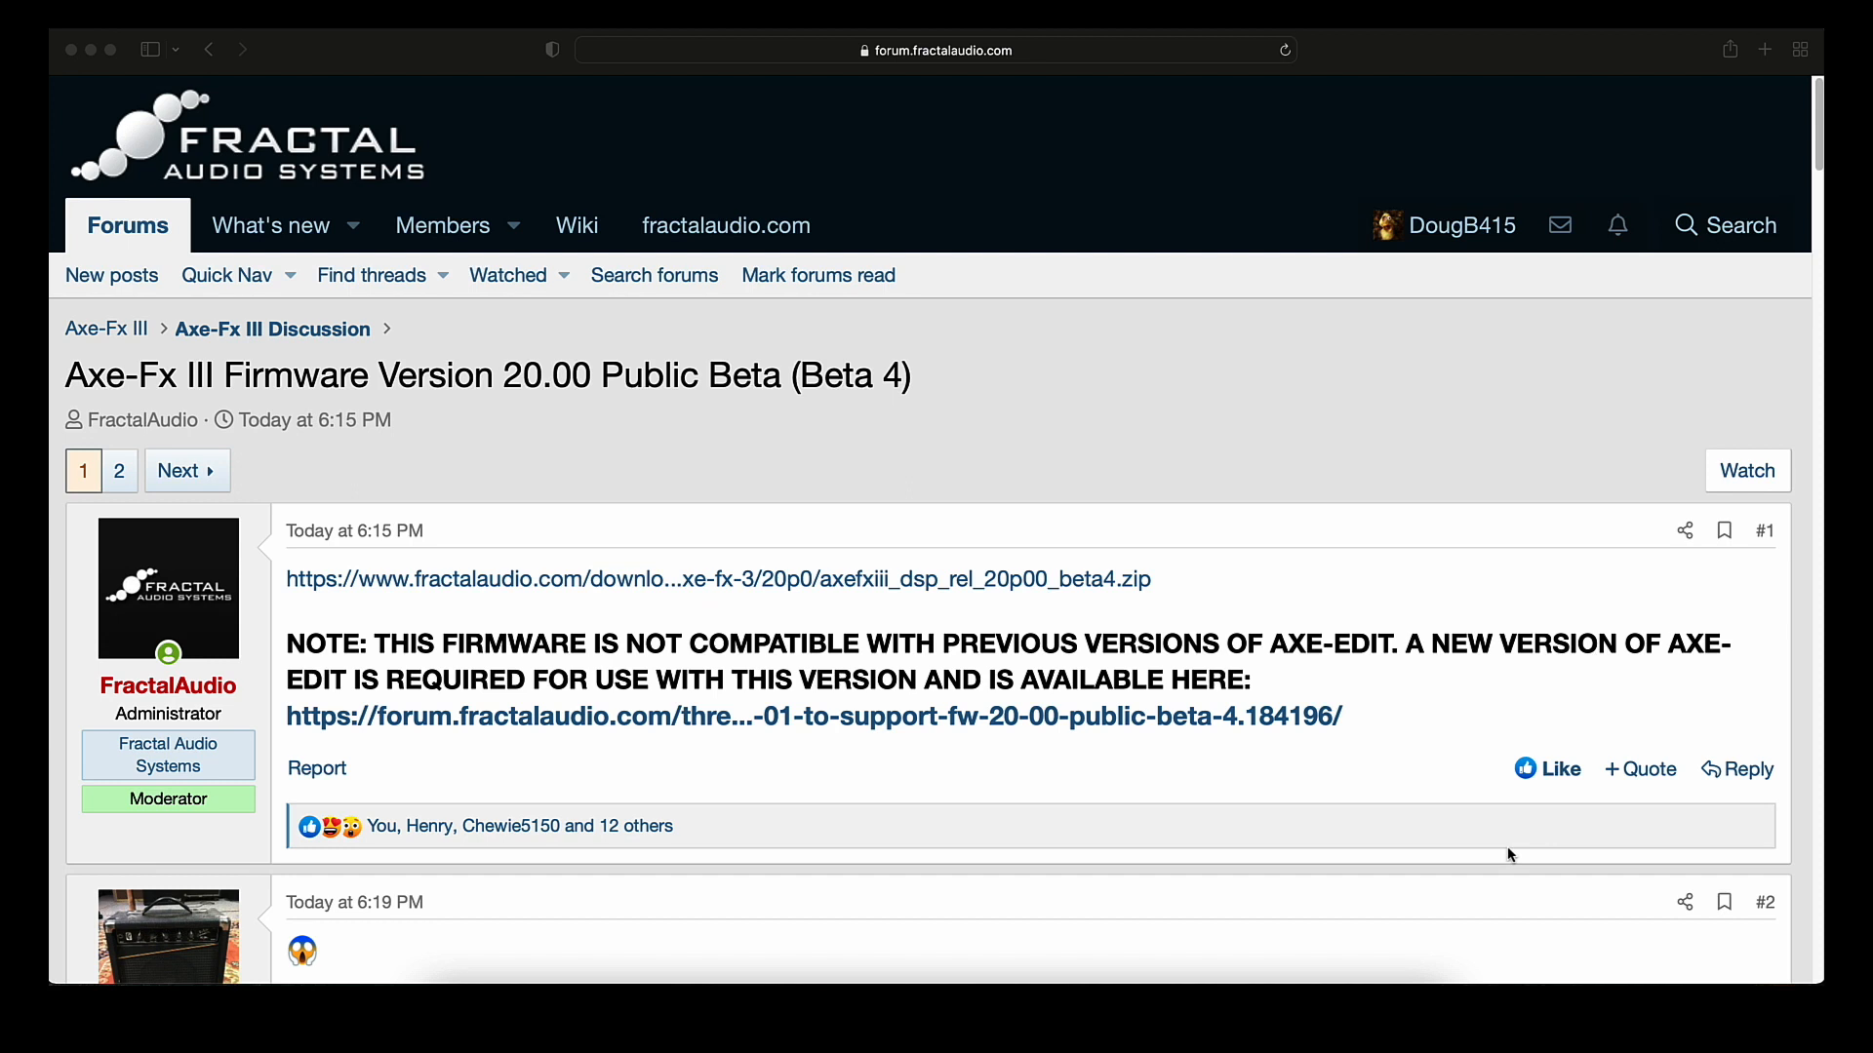
pyautogui.moveTo(832, 590)
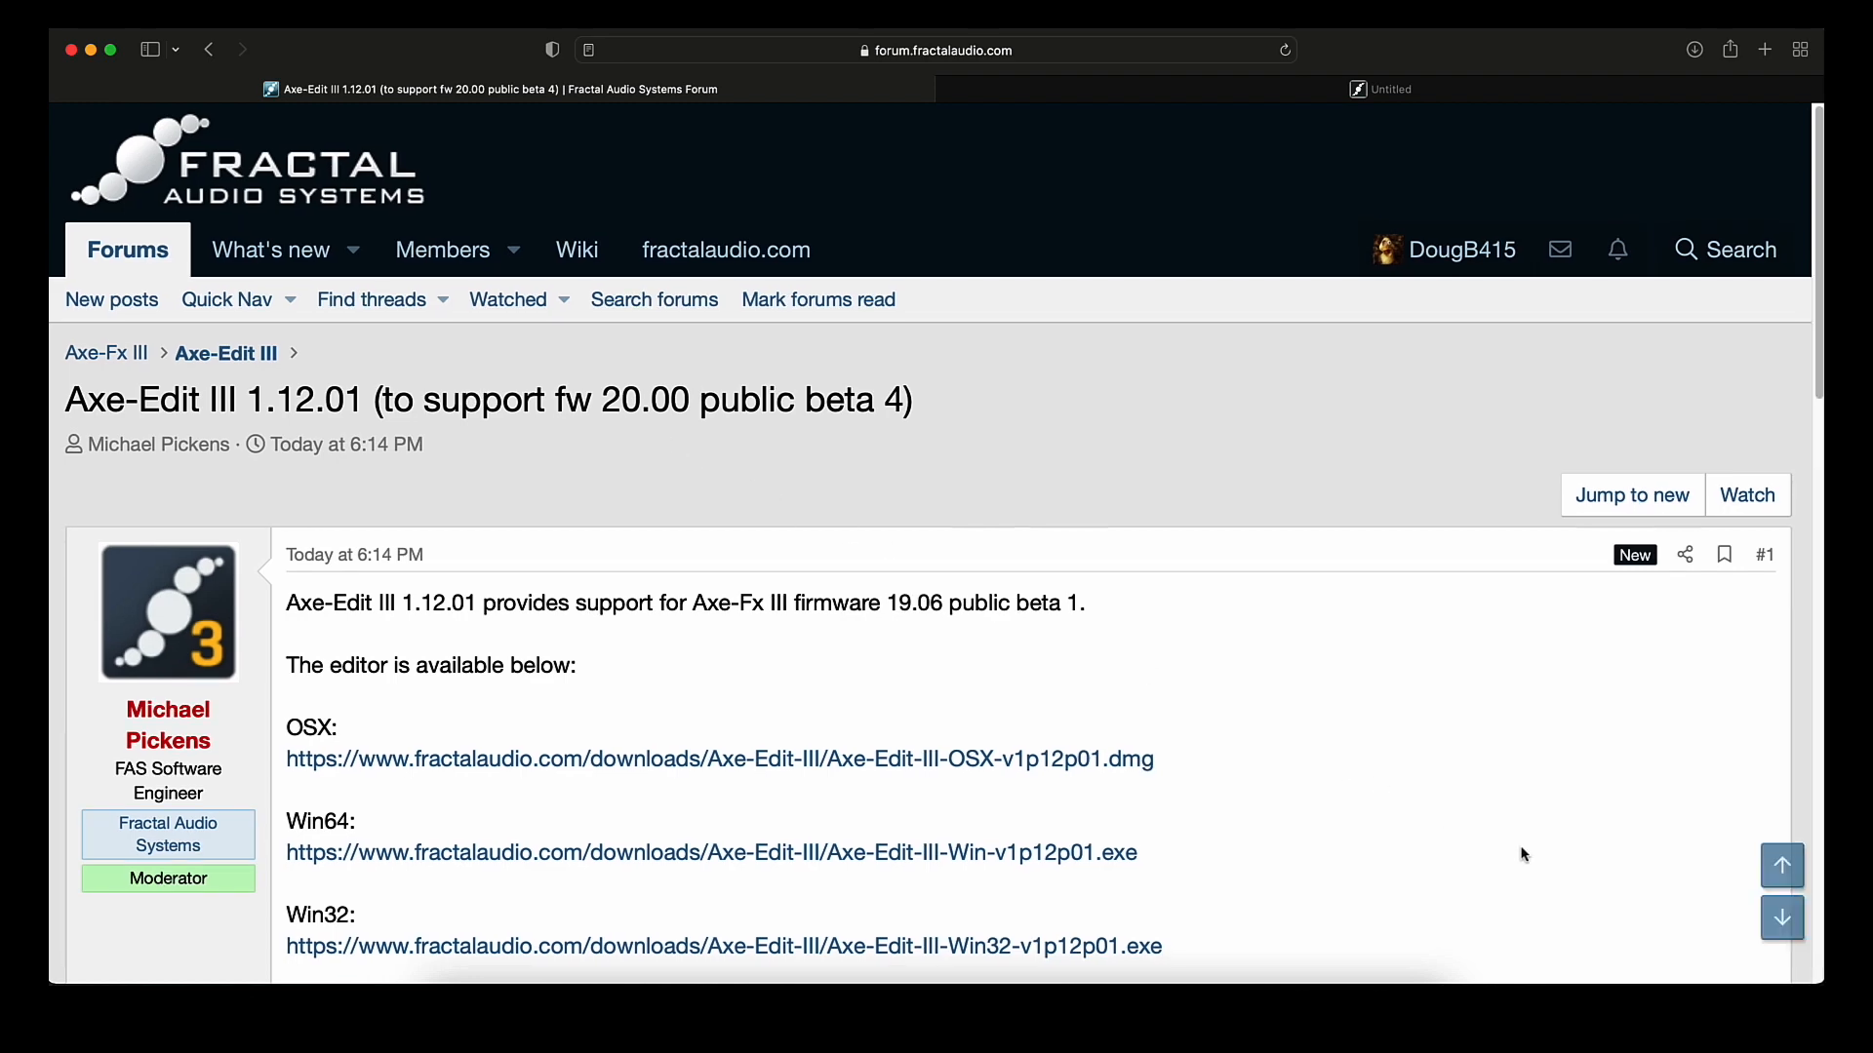
pyautogui.scroll(-3)
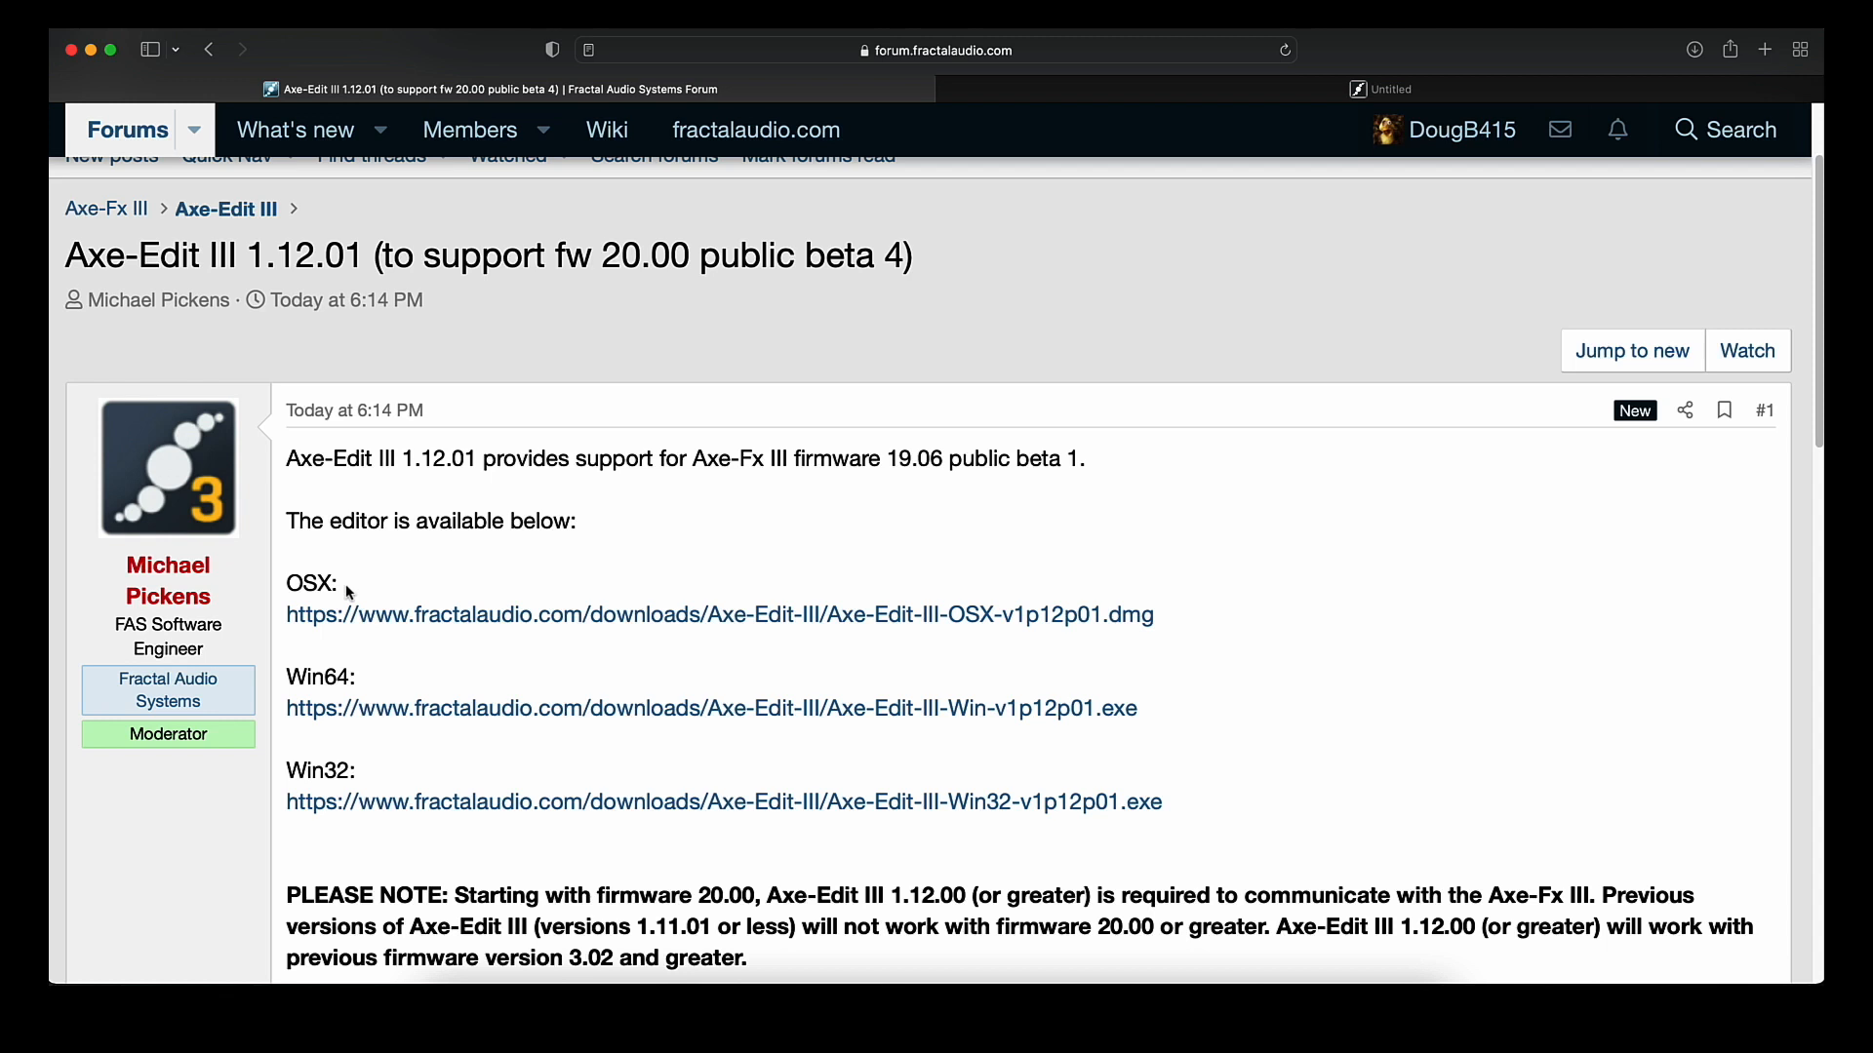
pyautogui.moveTo(664, 625)
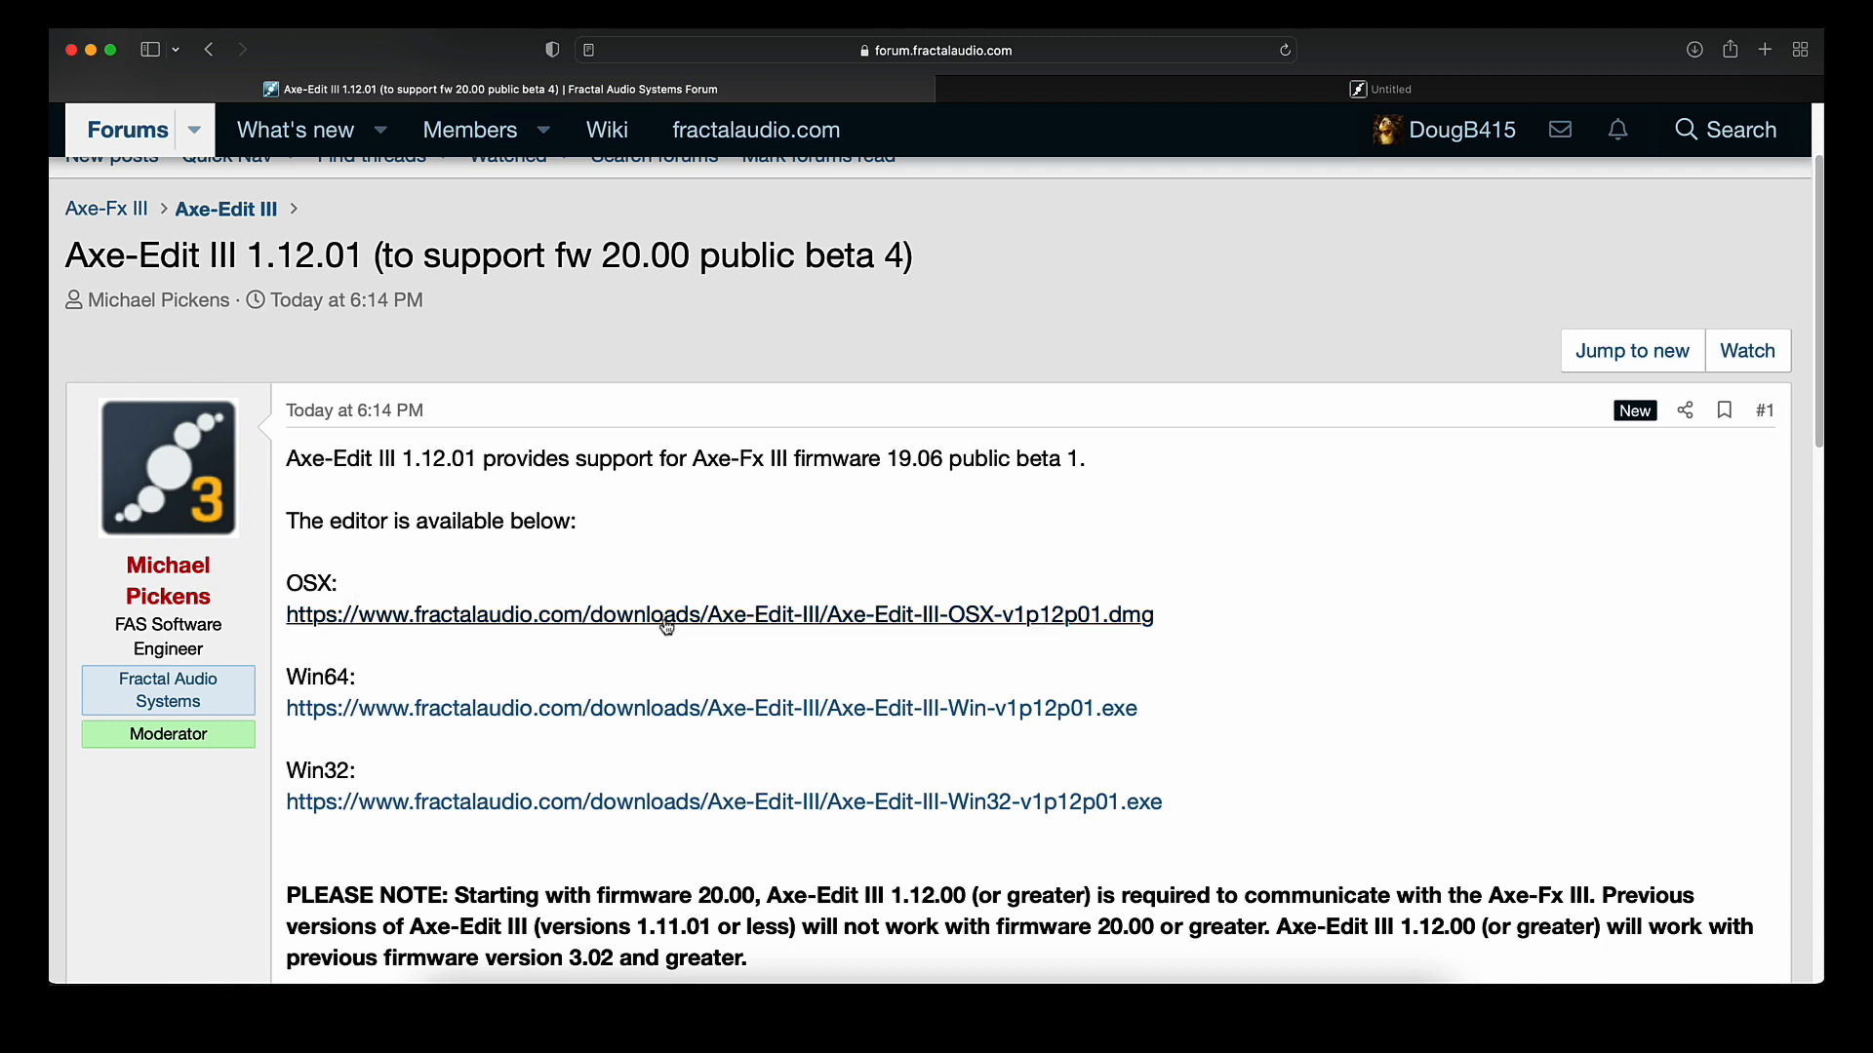